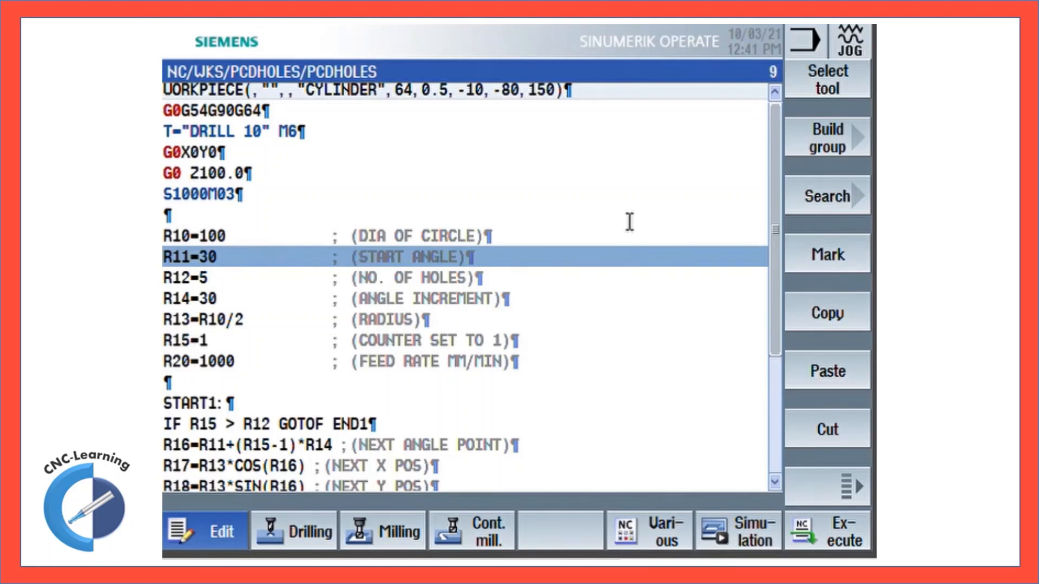
mouse_move(634, 217)
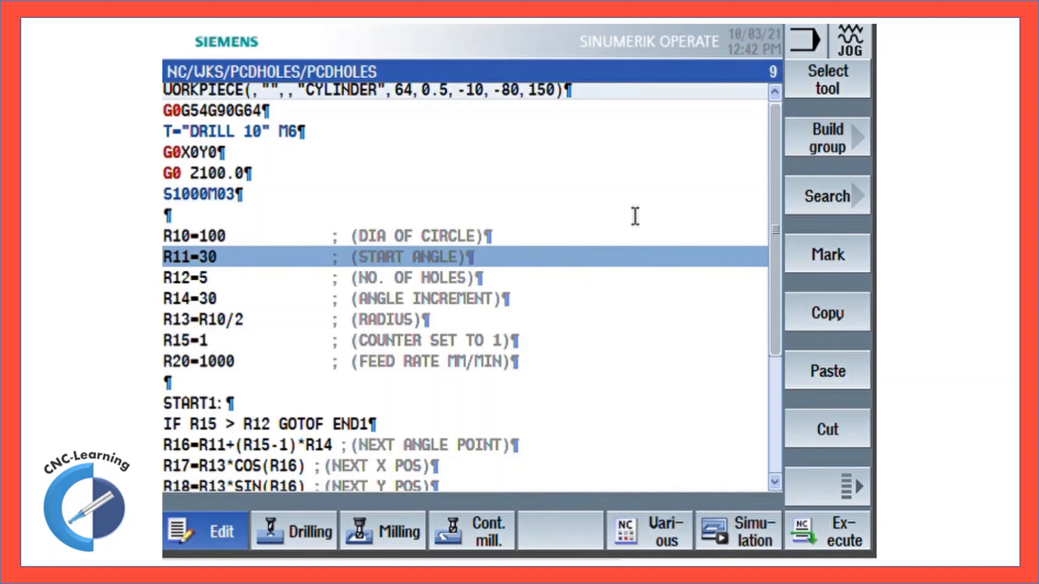
mouse_move(752, 197)
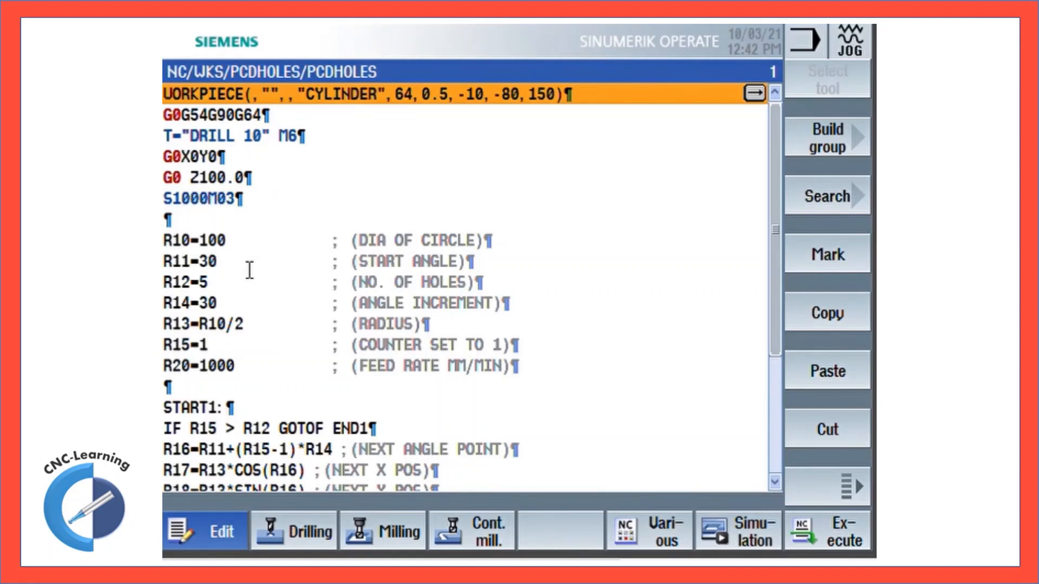
mouse_move(238, 302)
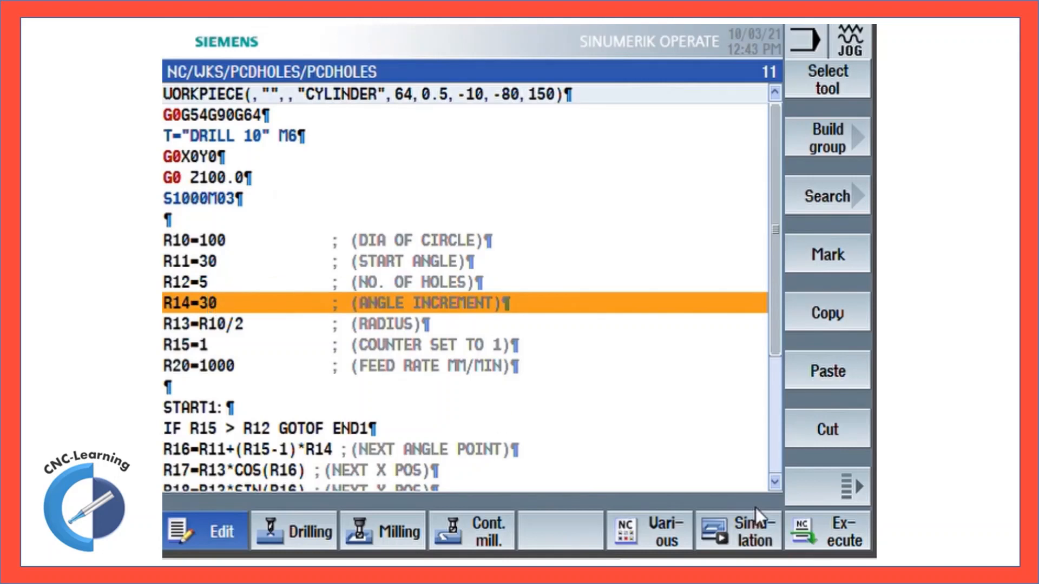
Run the PCDHOLES simulation so Top view shows five drilled holes along an arc
left_click(753, 530)
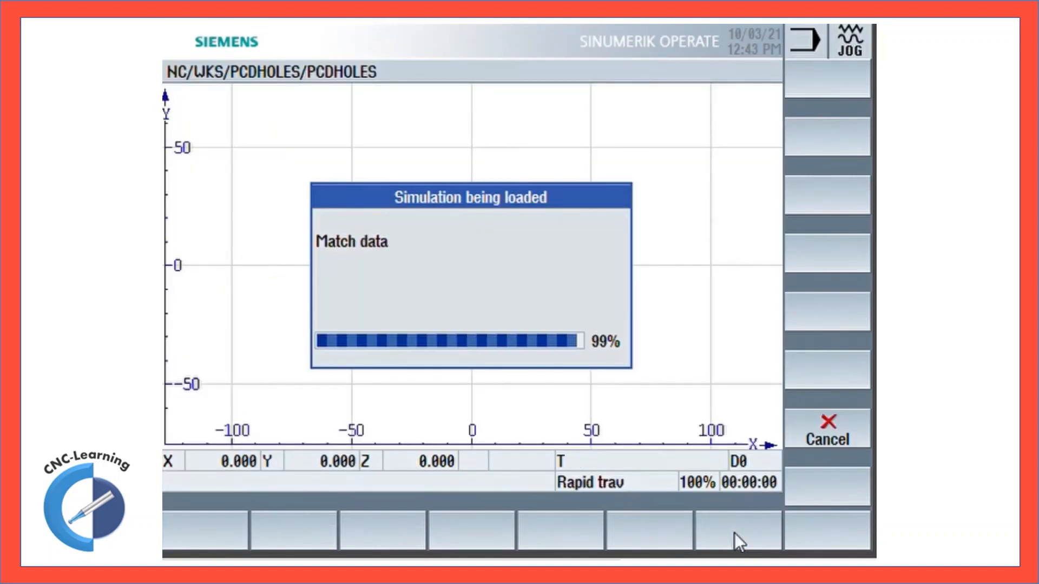
left_click(737, 530)
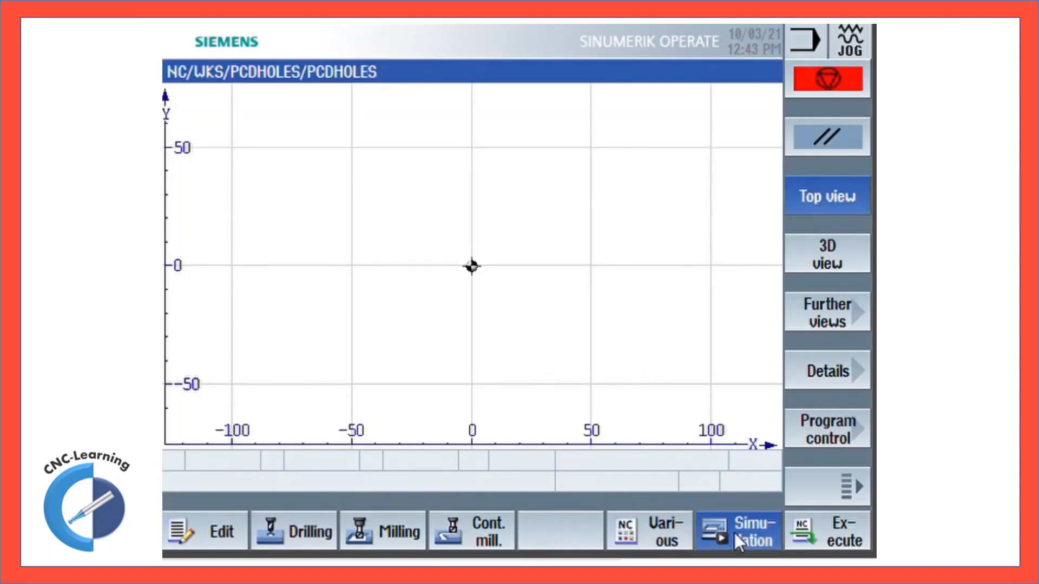
left_click(737, 530)
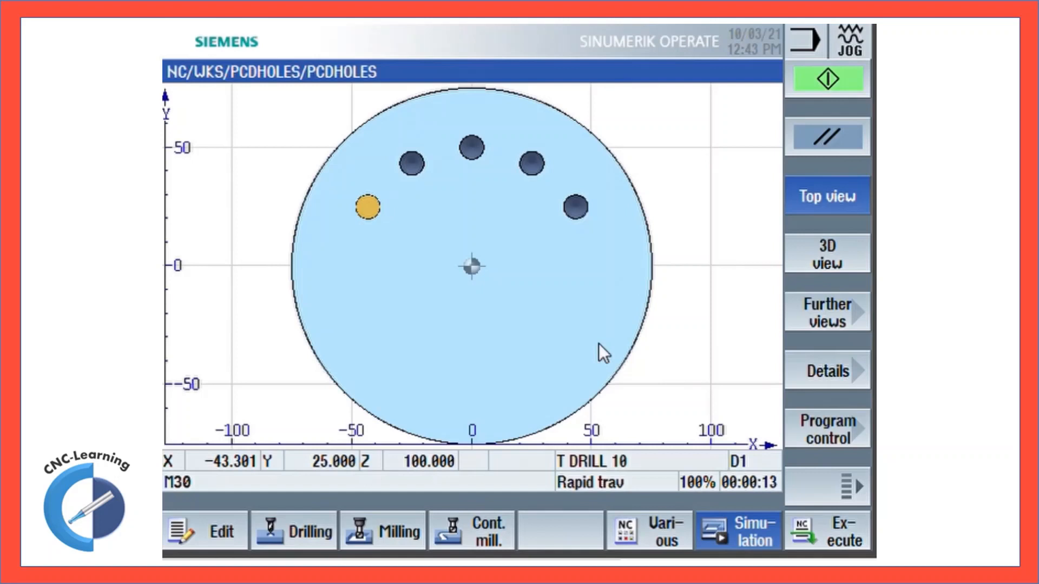
mouse_move(580, 221)
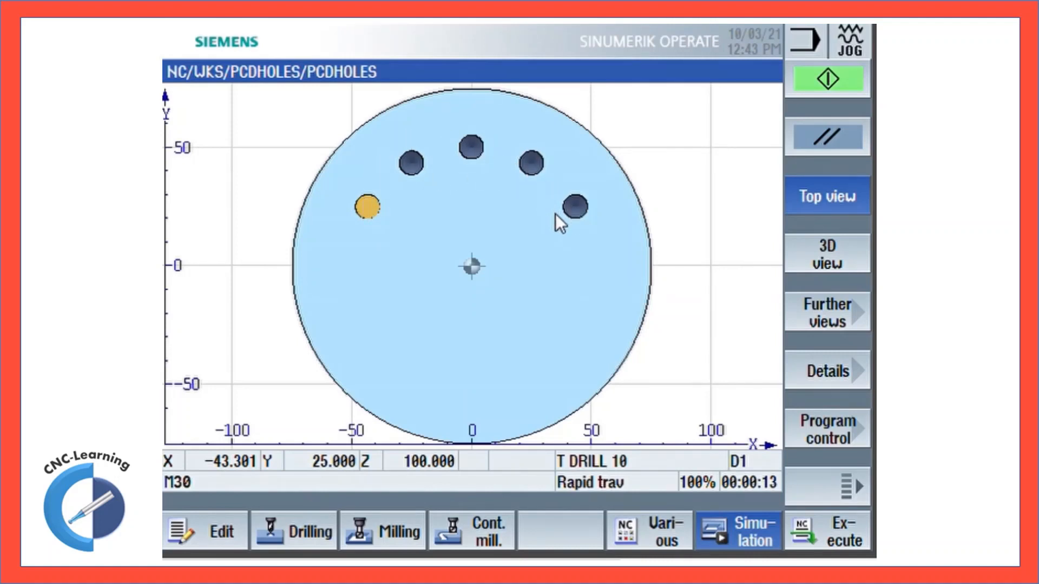
mouse_move(575, 224)
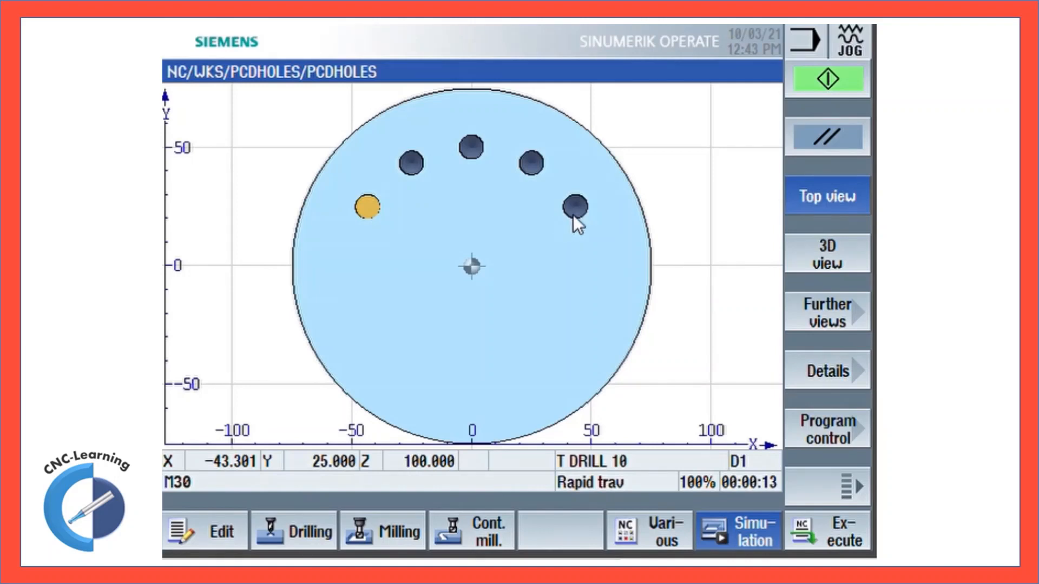
mouse_move(552, 201)
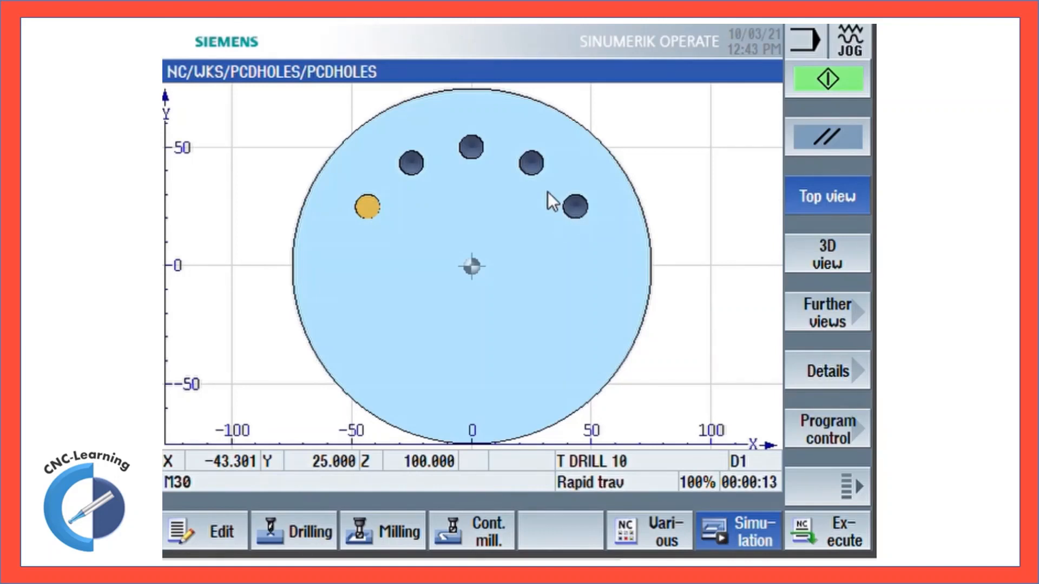
mouse_move(721, 522)
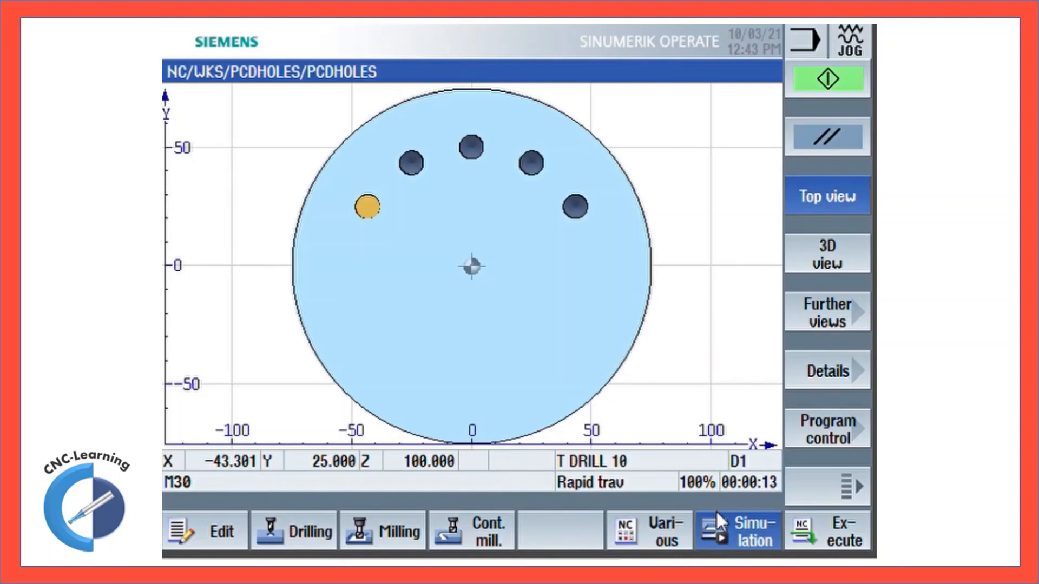
Change the hole count R12 to 1 in the program editor
left_click(202, 530)
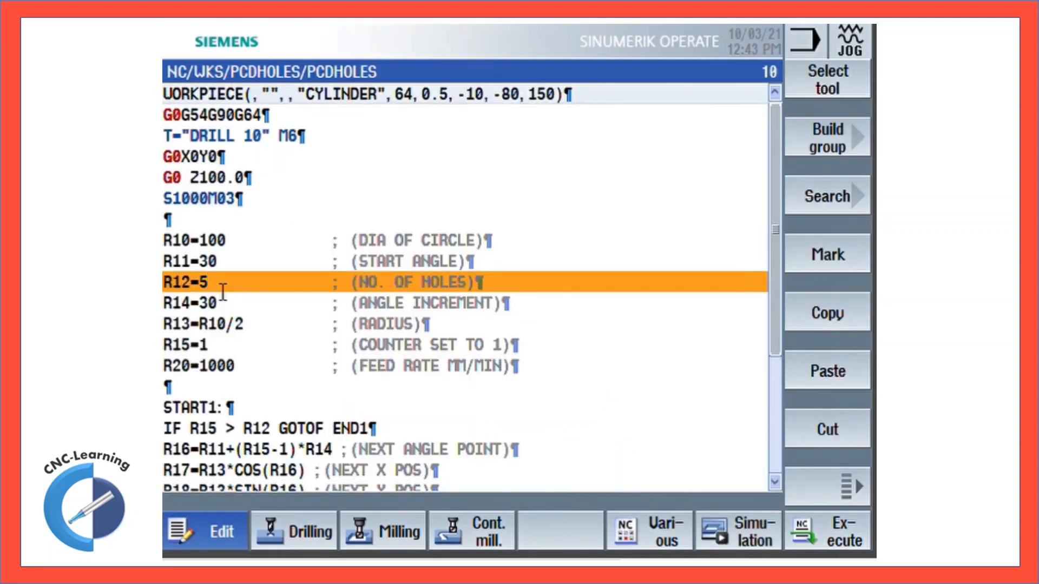
type("1")
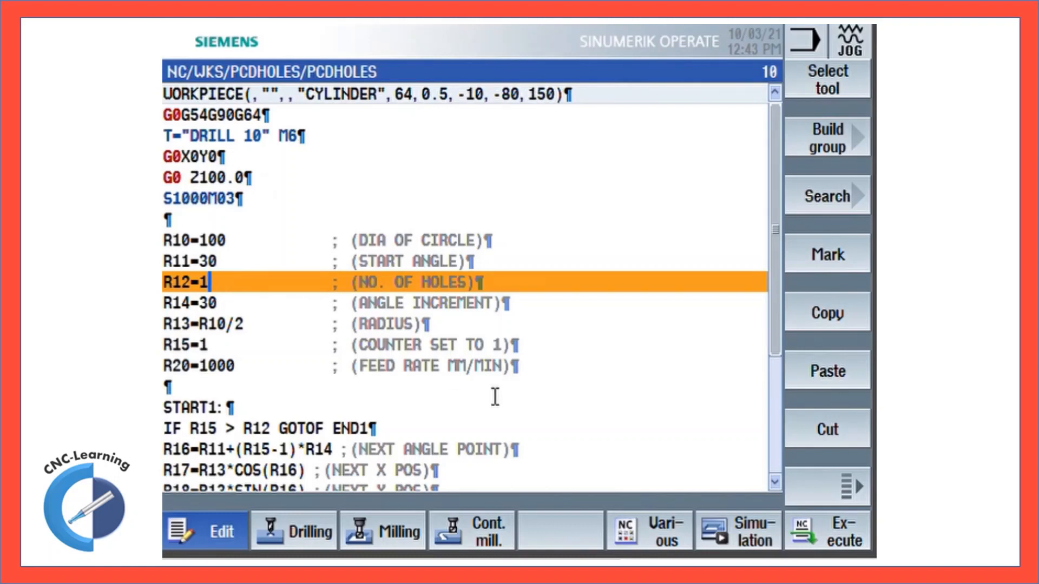
left_click(738, 530)
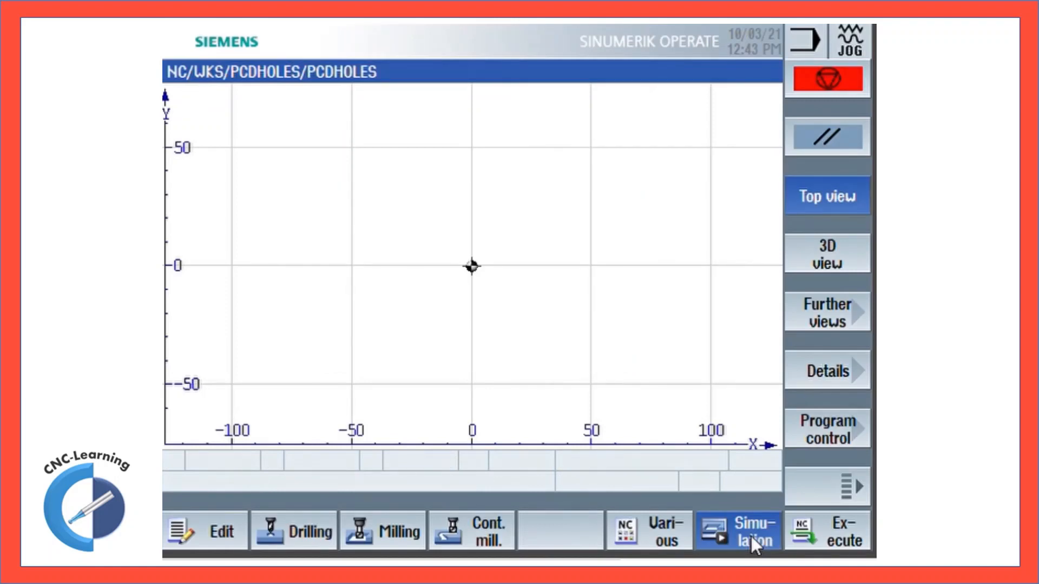
Simulate the single-hole result, then return to the editor to re-enter R12
left_click(737, 530)
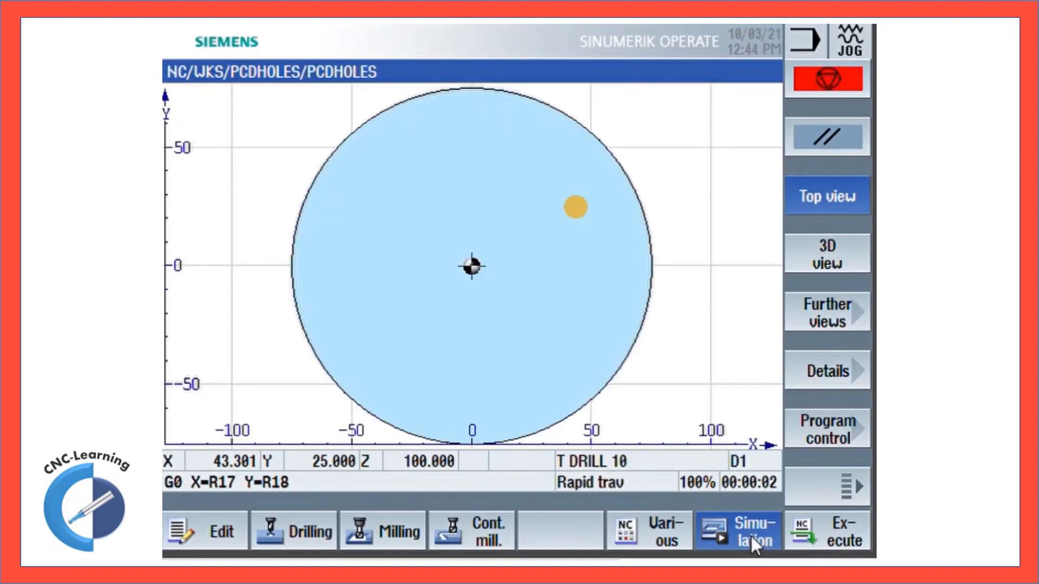
left_click(738, 530)
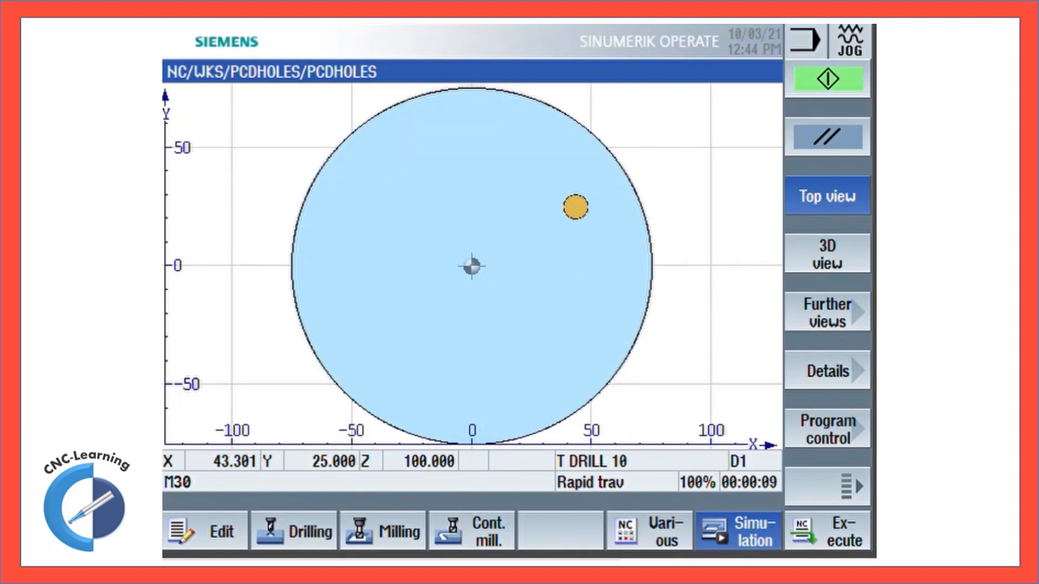
left_click(205, 530)
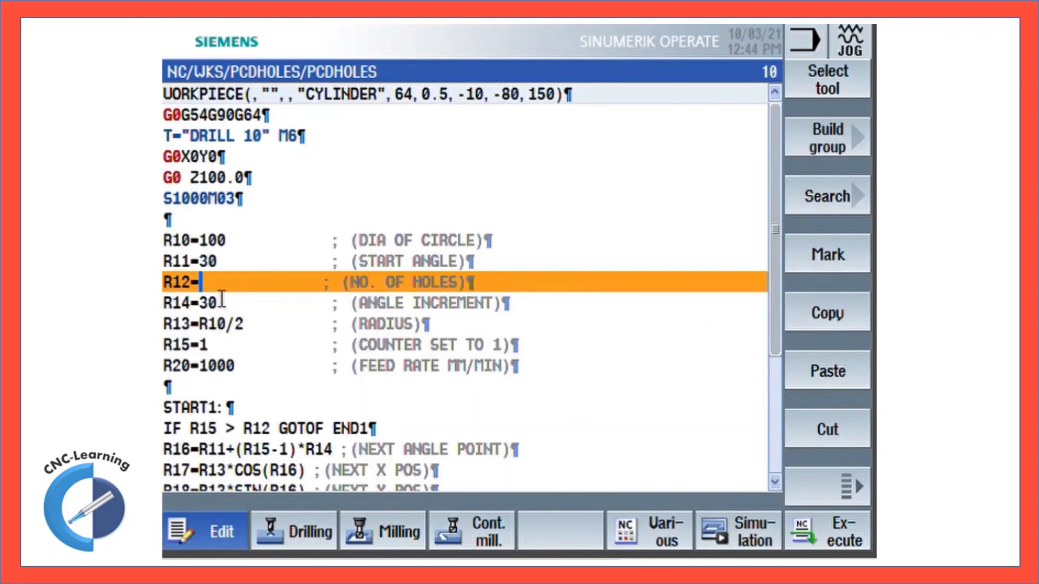
Enter 5 as the R12 hole count, restoring the original five holes
type("5")
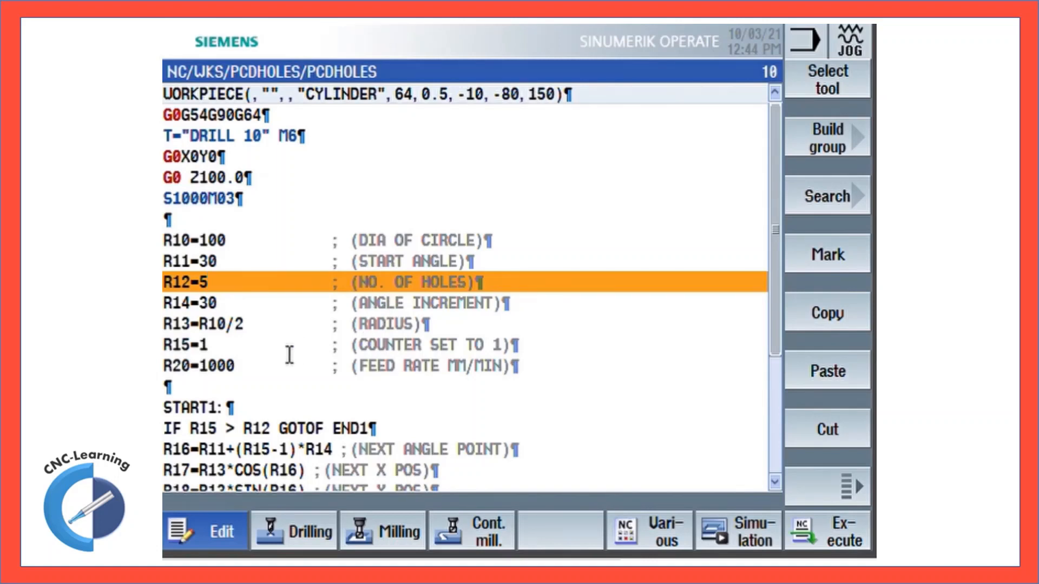
mouse_move(537, 414)
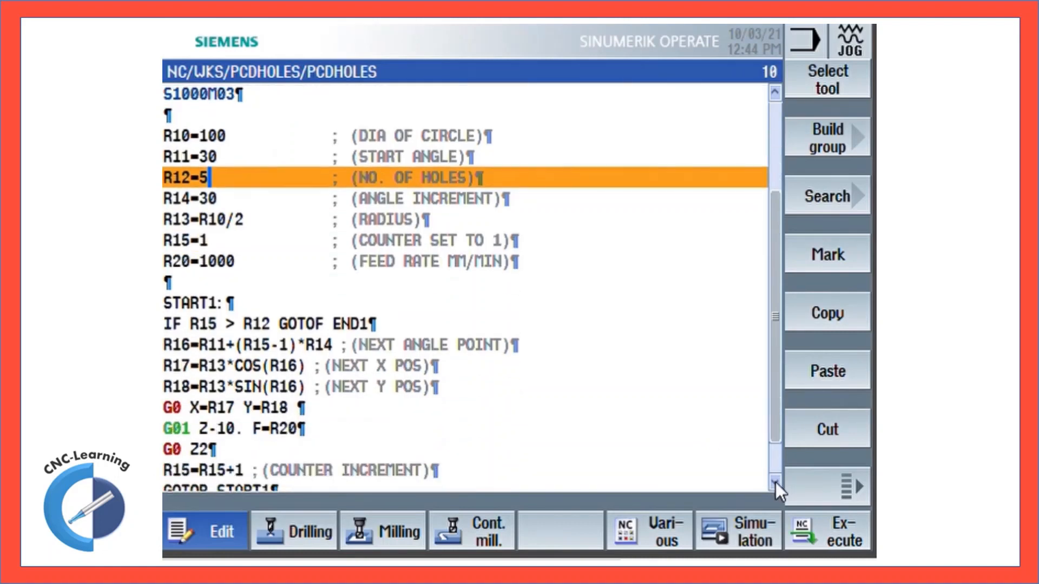
scroll("down", 3)
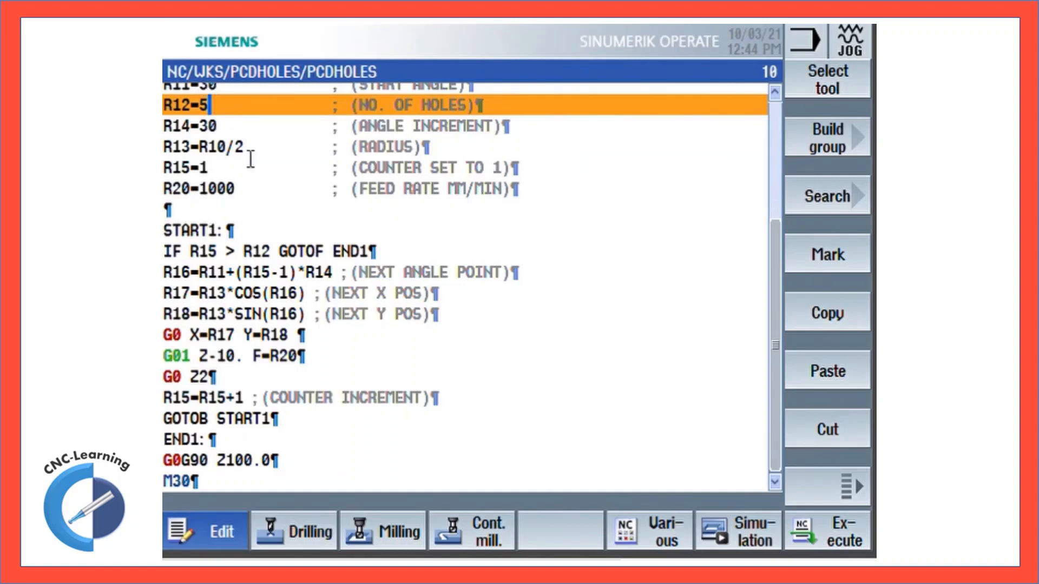
mouse_move(258, 262)
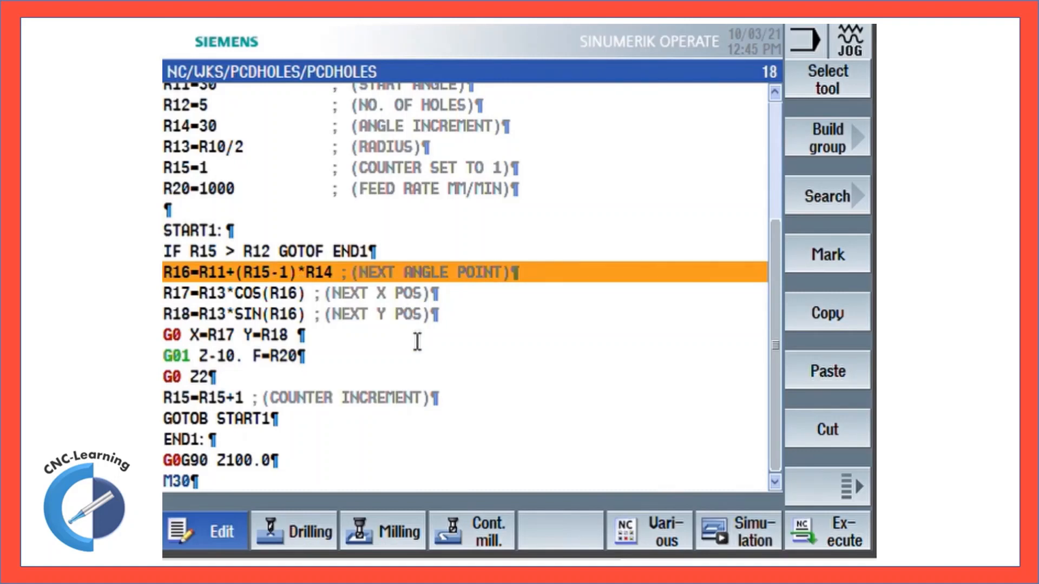
mouse_move(770, 107)
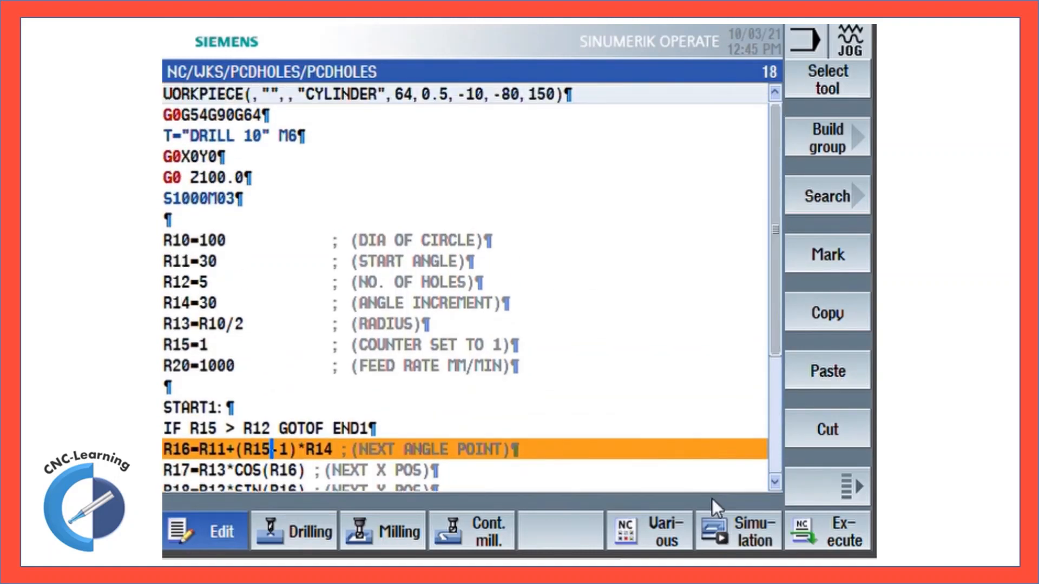
Set start angle R11 to 60 and hole count R12 to 3
left_click(206, 282)
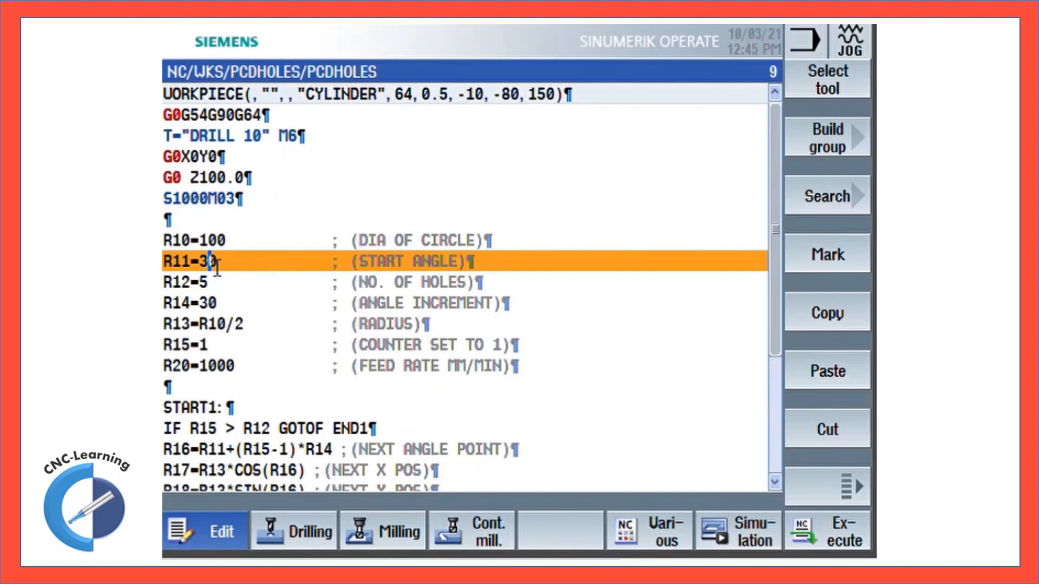
type("60")
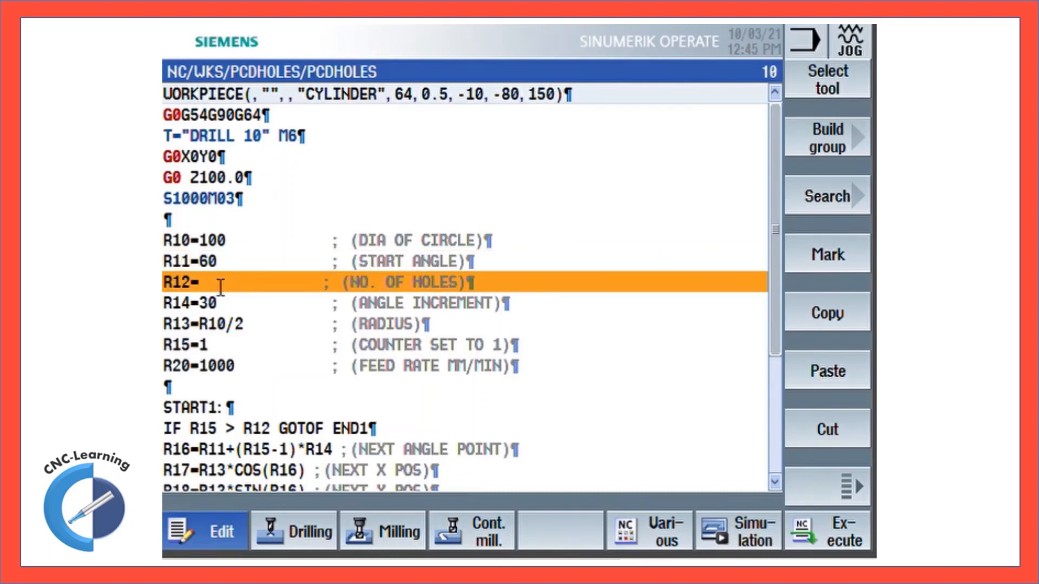
type("3")
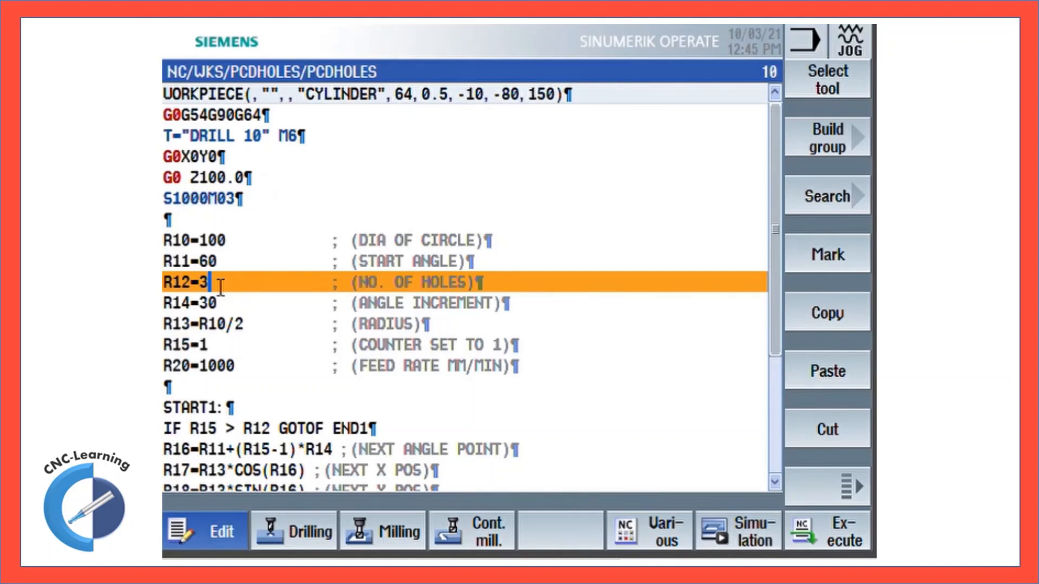
mouse_move(709, 521)
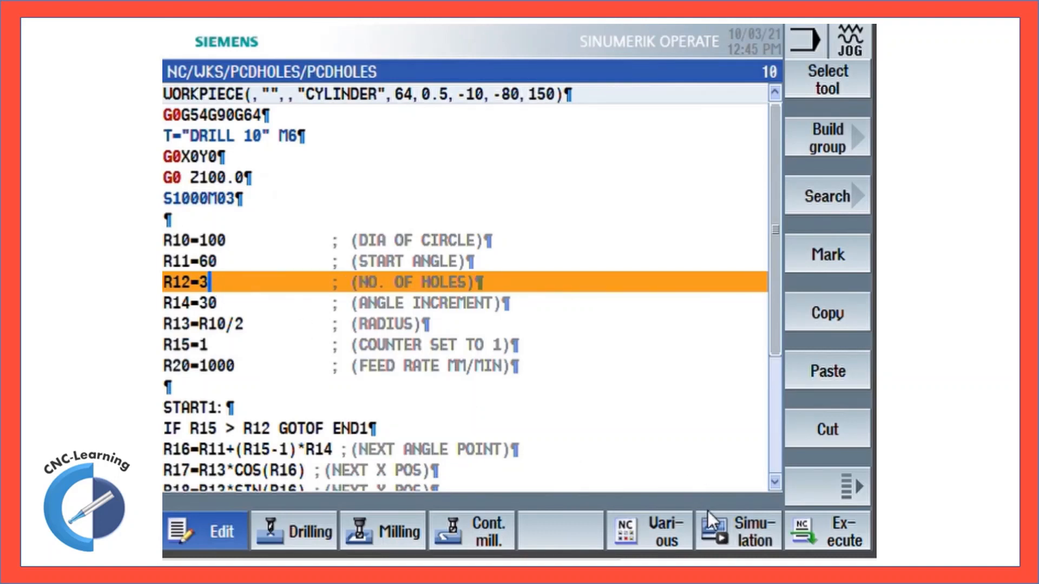
Simulate the three-hole arc on the cylinder, then return to the editor
left_click(754, 530)
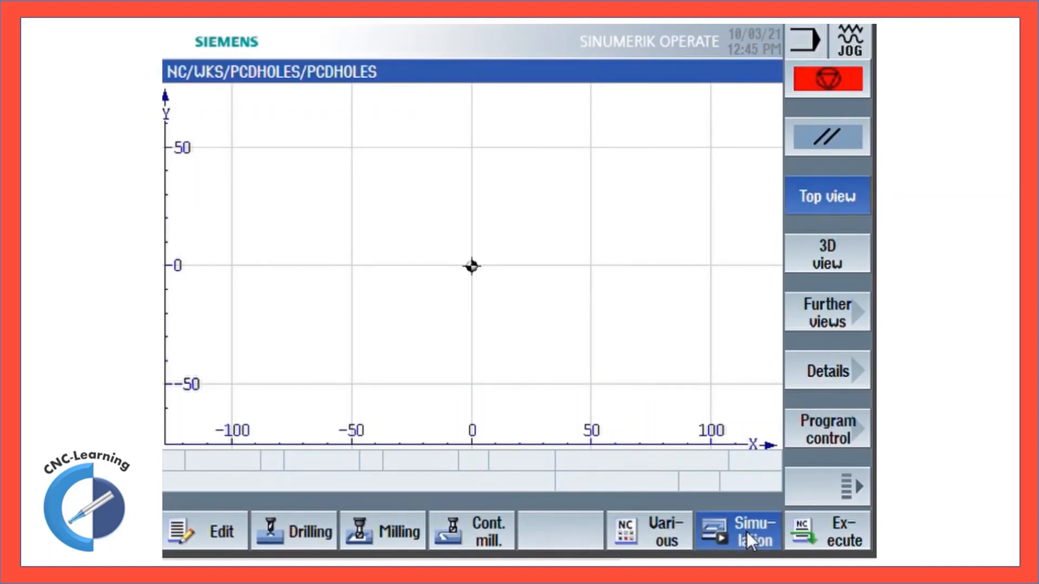
left_click(737, 530)
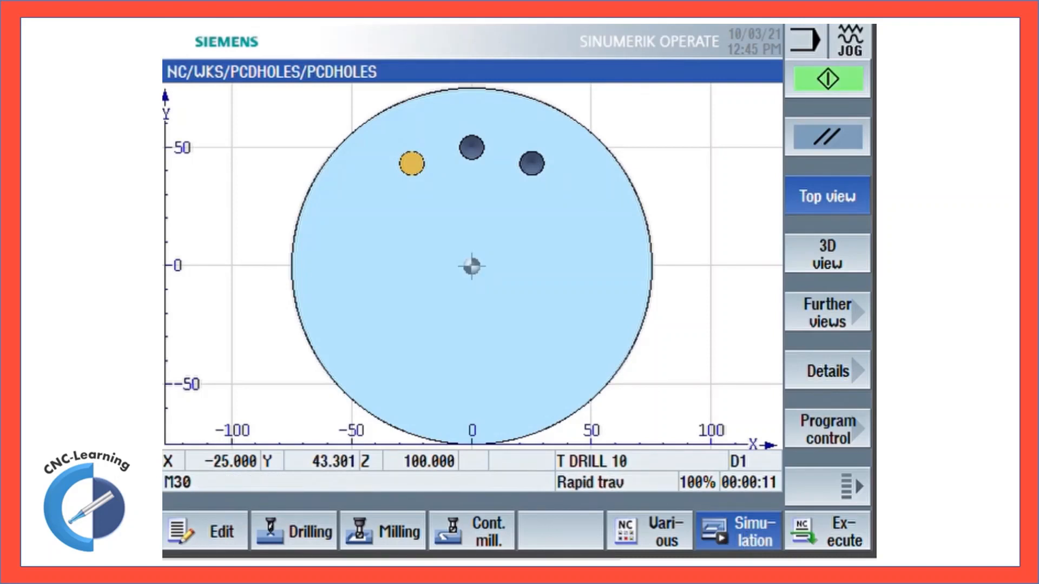
left_click(203, 530)
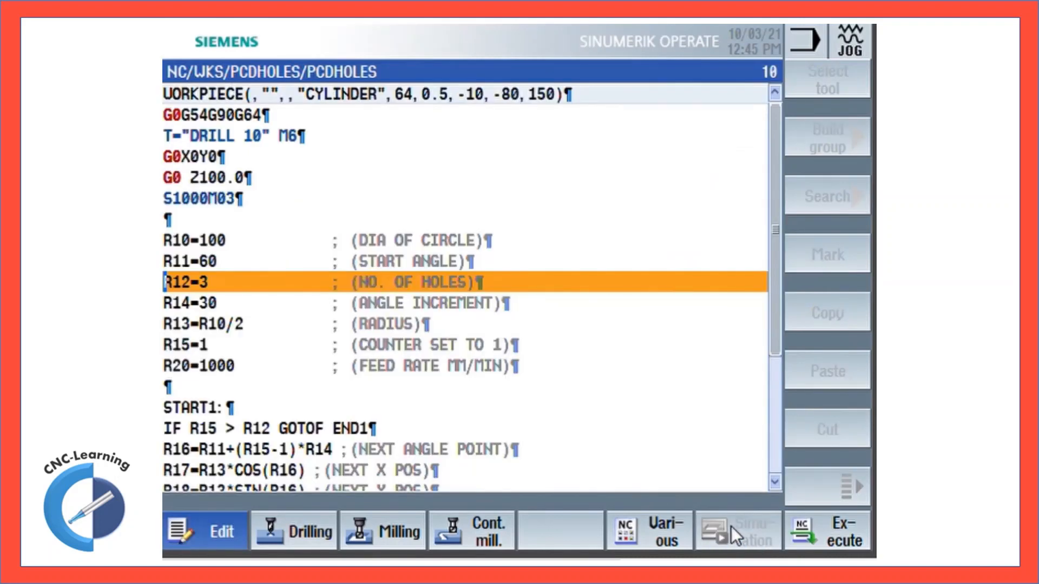